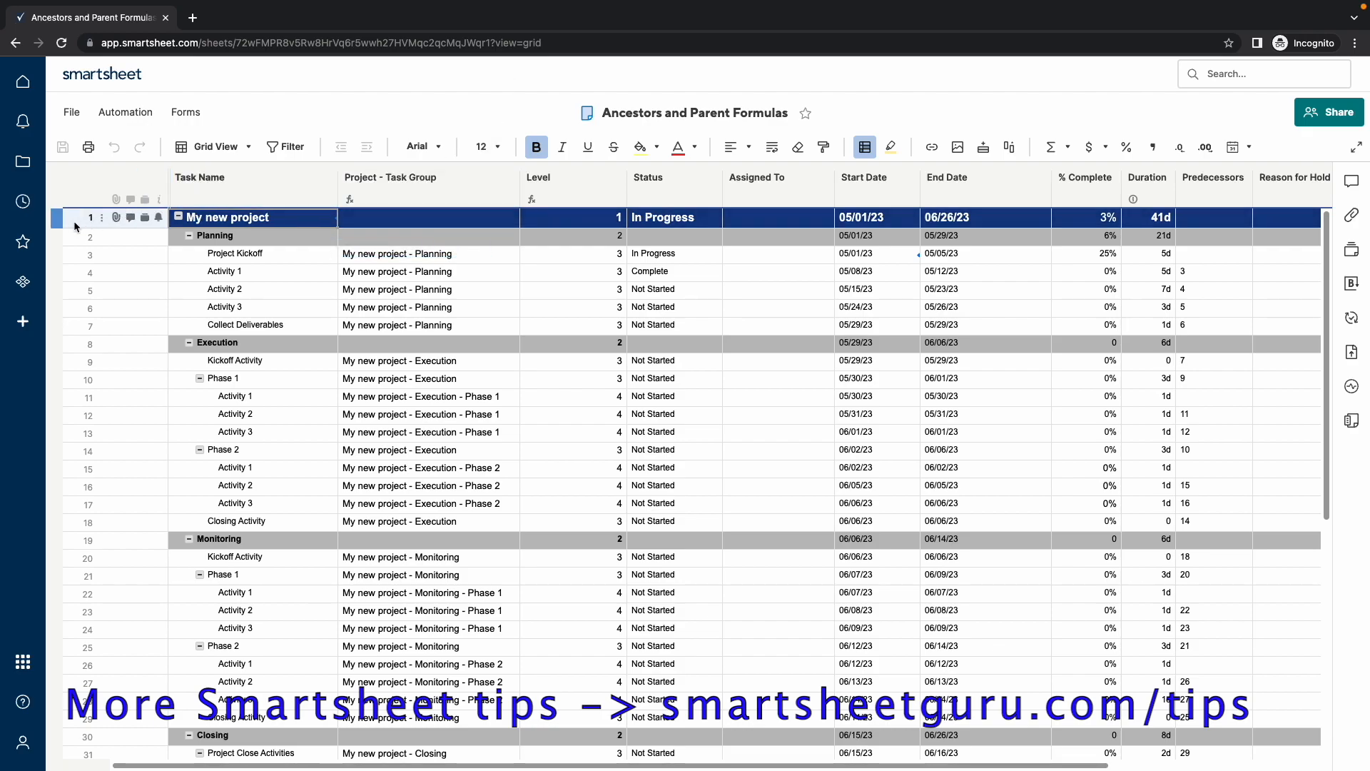
Select the Planning, Execution Phase 1 and Activity 1 rows to inspect the task hierarchy.
{"action": "left_click", "coordinate": [89, 236]}
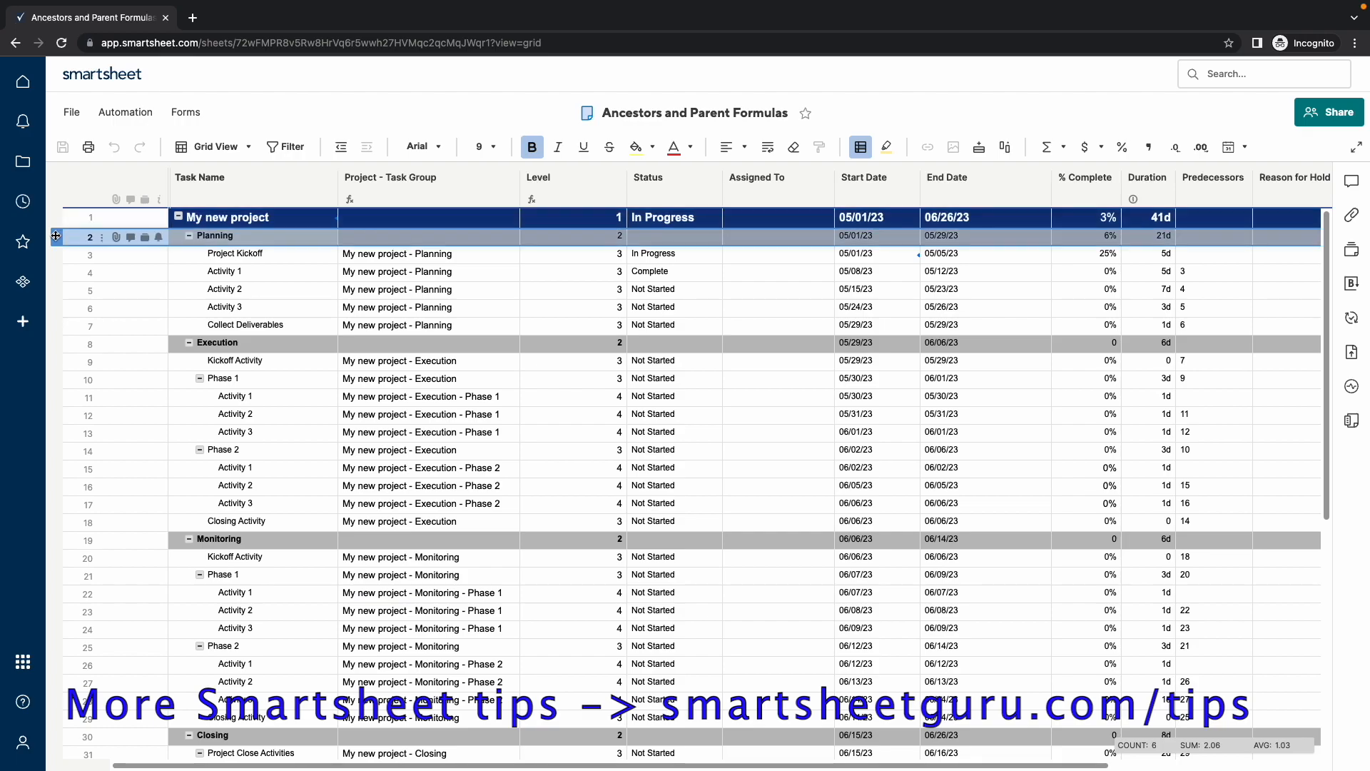
{"action": "left_click", "coordinate": [90, 253]}
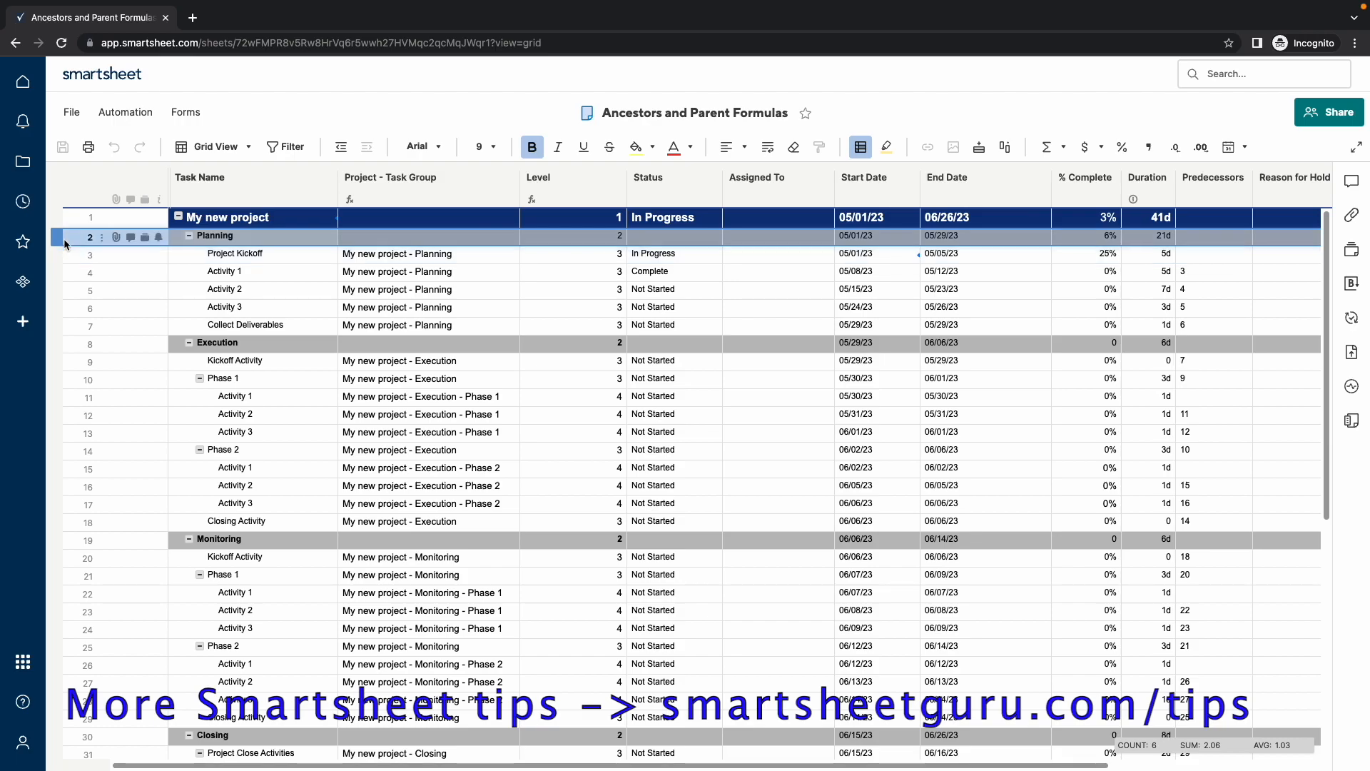
{"action": "left_click", "coordinate": [89, 395]}
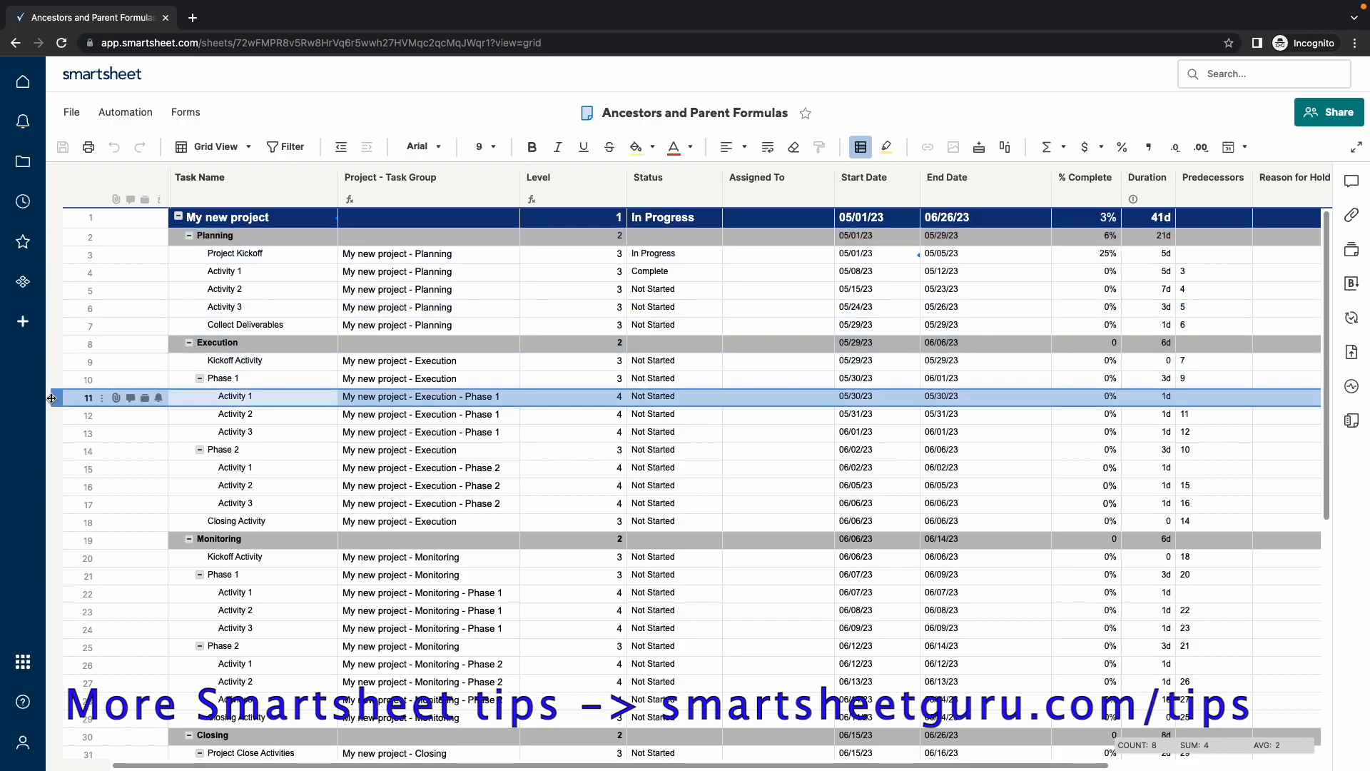
{"action": "left_click", "coordinate": [87, 378]}
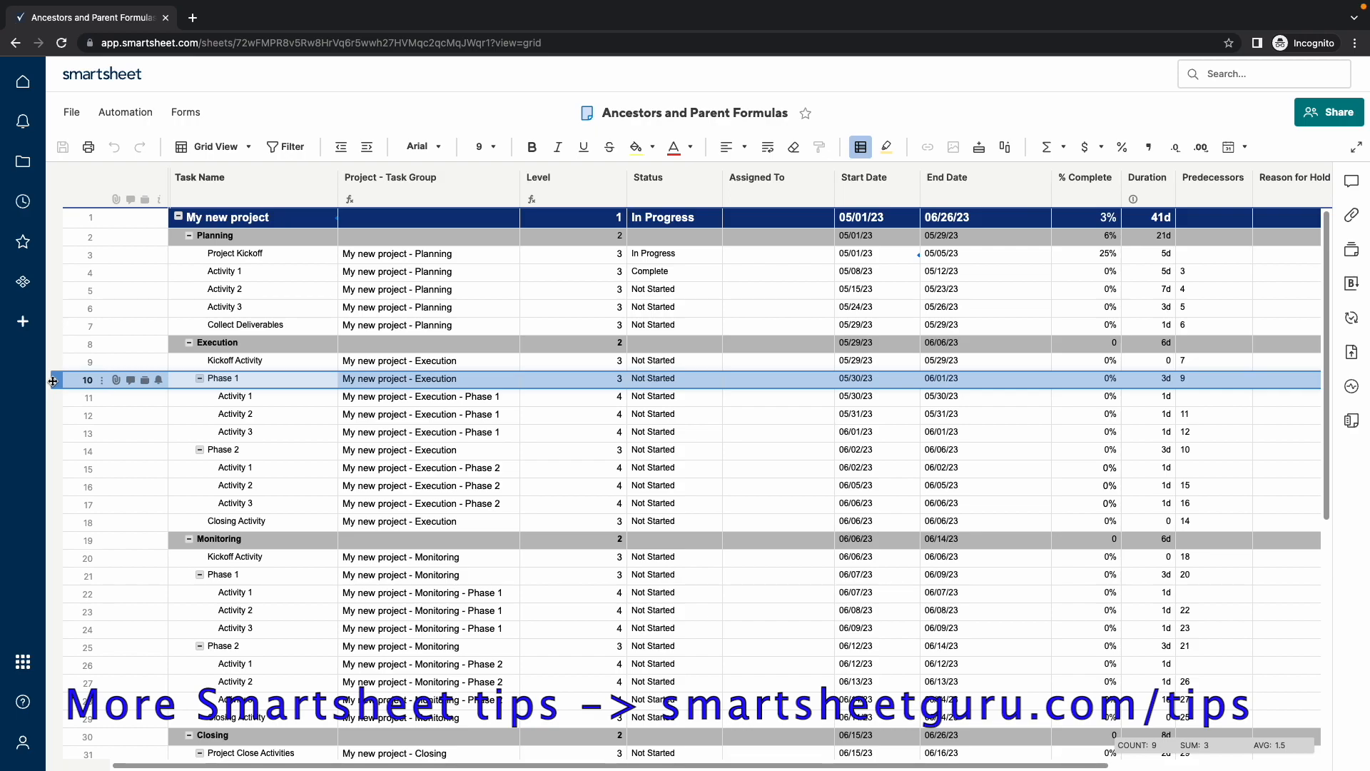
{"action": "mouse_move", "coordinate": [73, 342]}
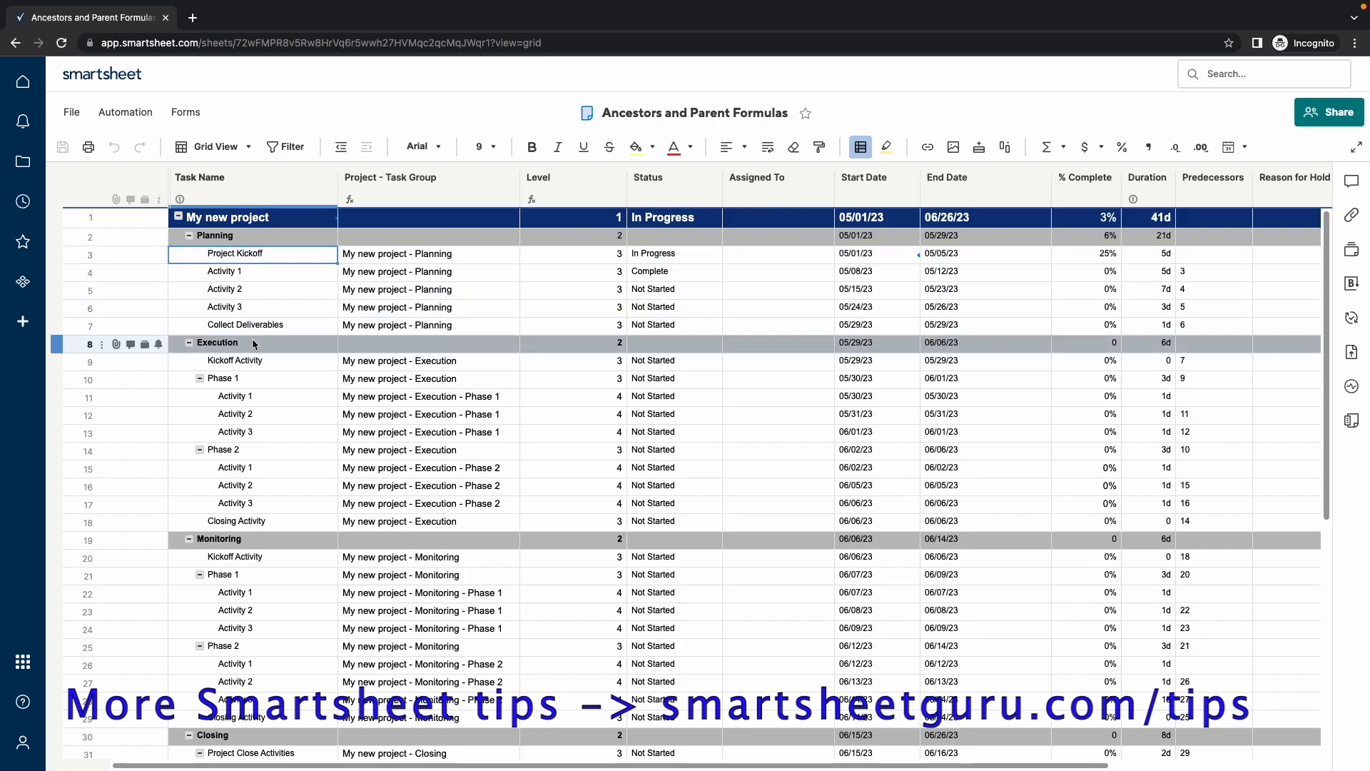
{"action": "left_click", "coordinate": [253, 396]}
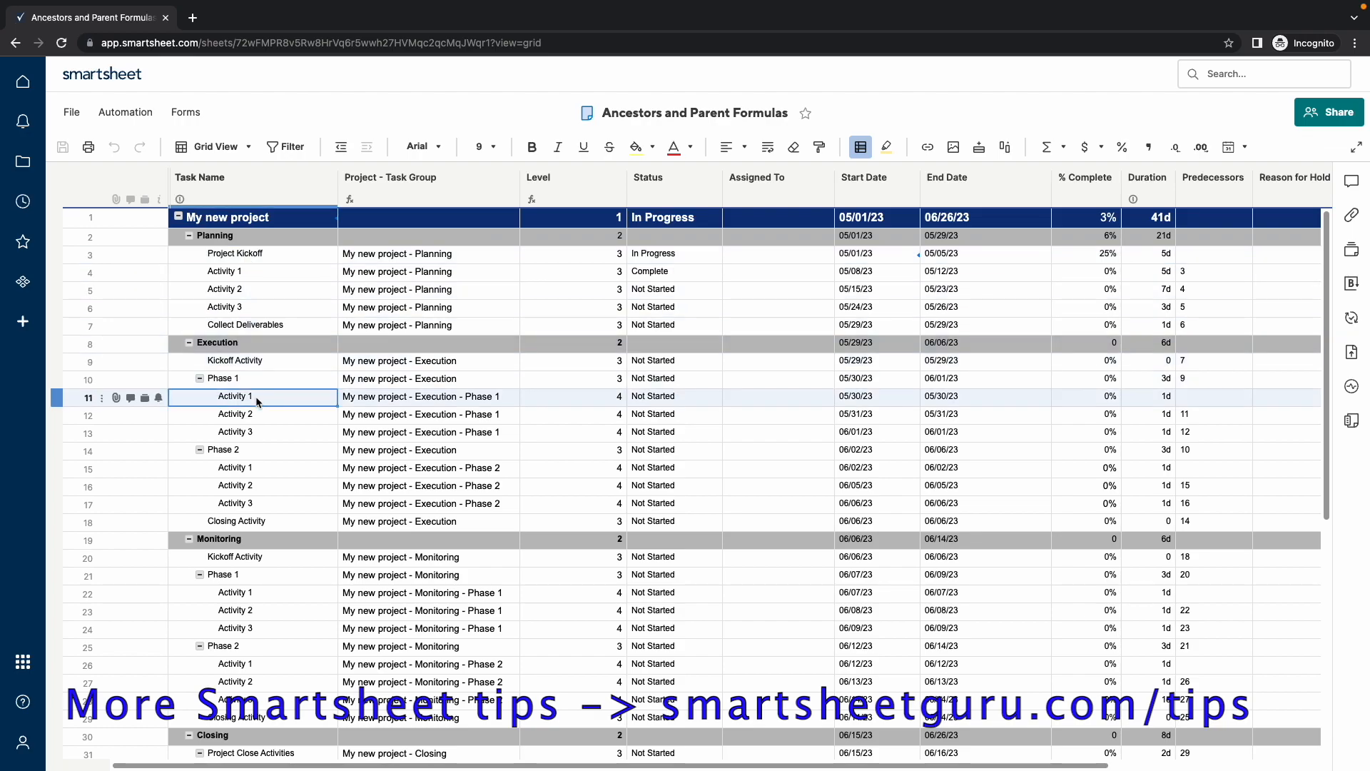
Select the Project - Task Group column and edit its formula from Project Kickoff's cell.
{"action": "left_click", "coordinate": [391, 178]}
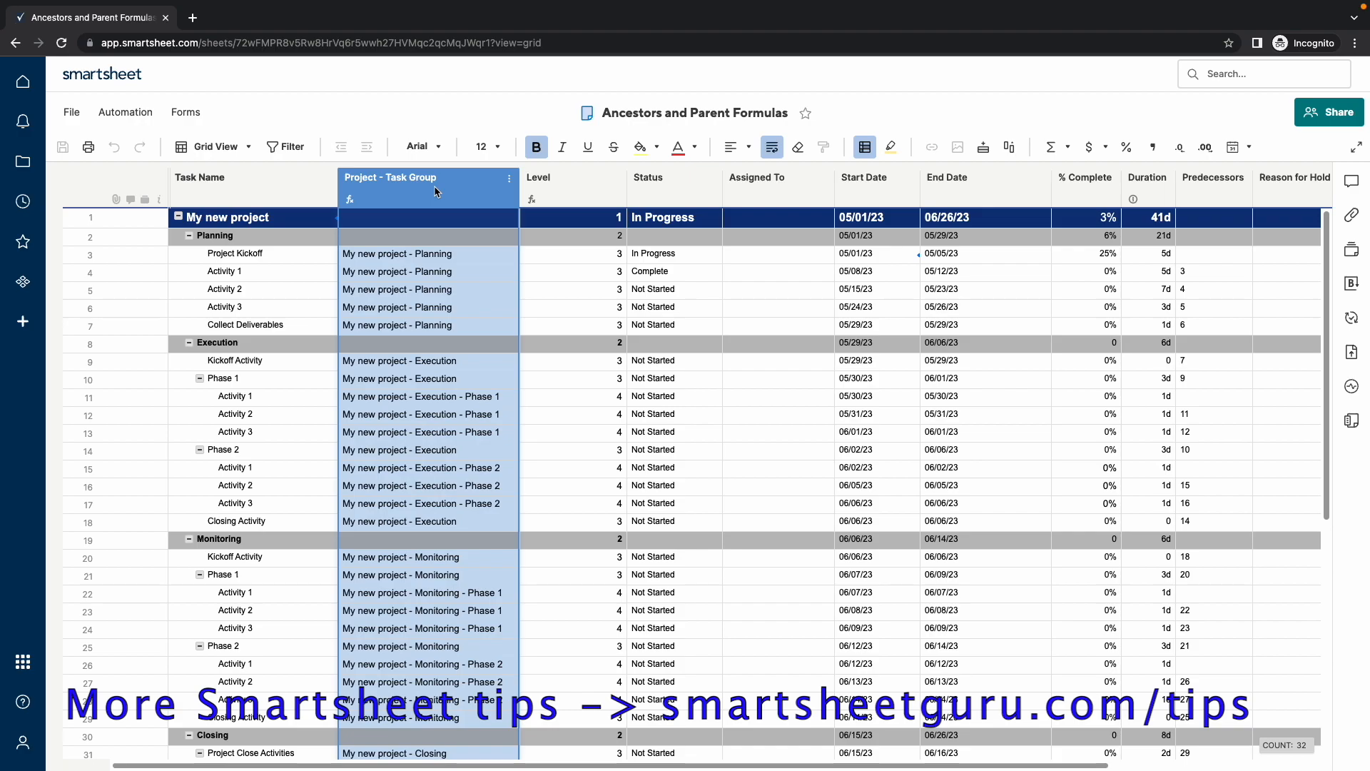
{"action": "left_click", "coordinate": [572, 177]}
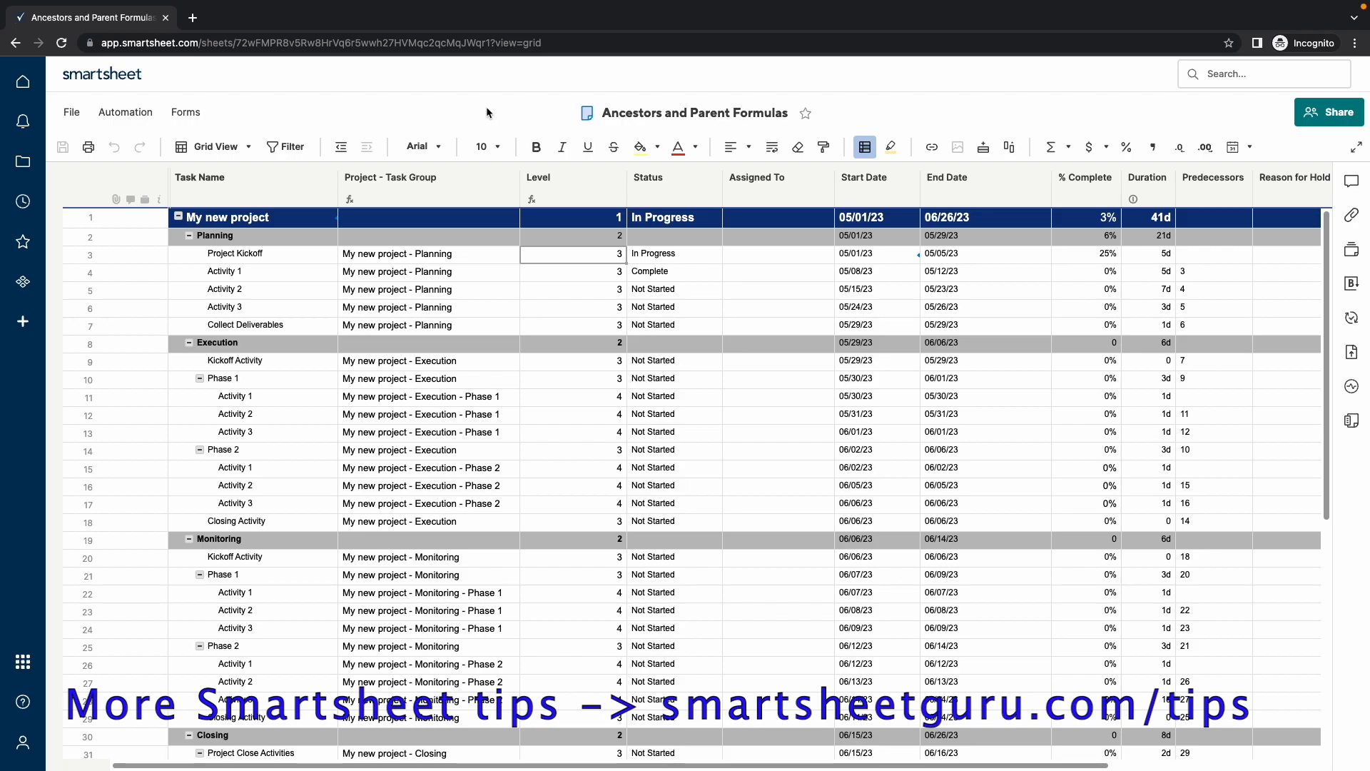
{"action": "left_click", "coordinate": [428, 253]}
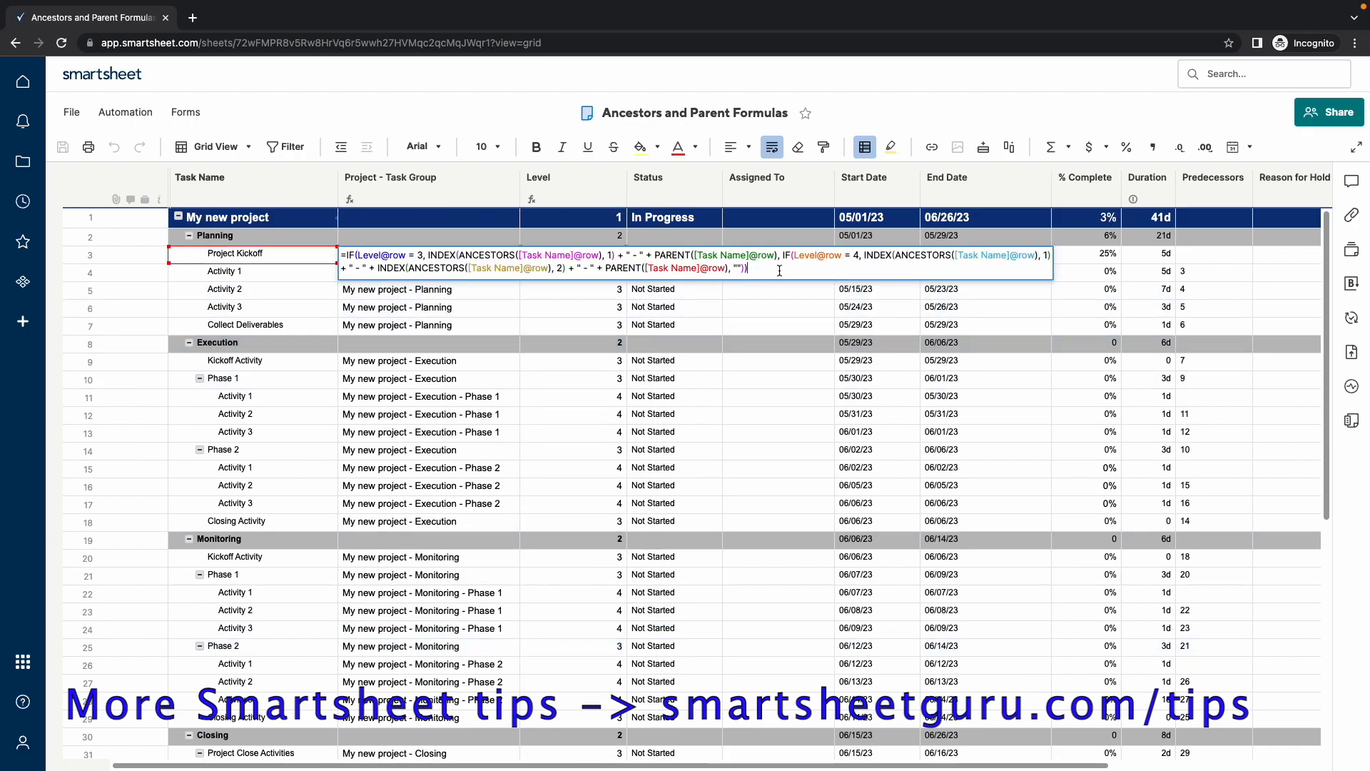
{"action": "mouse_move", "coordinate": [520, 265]}
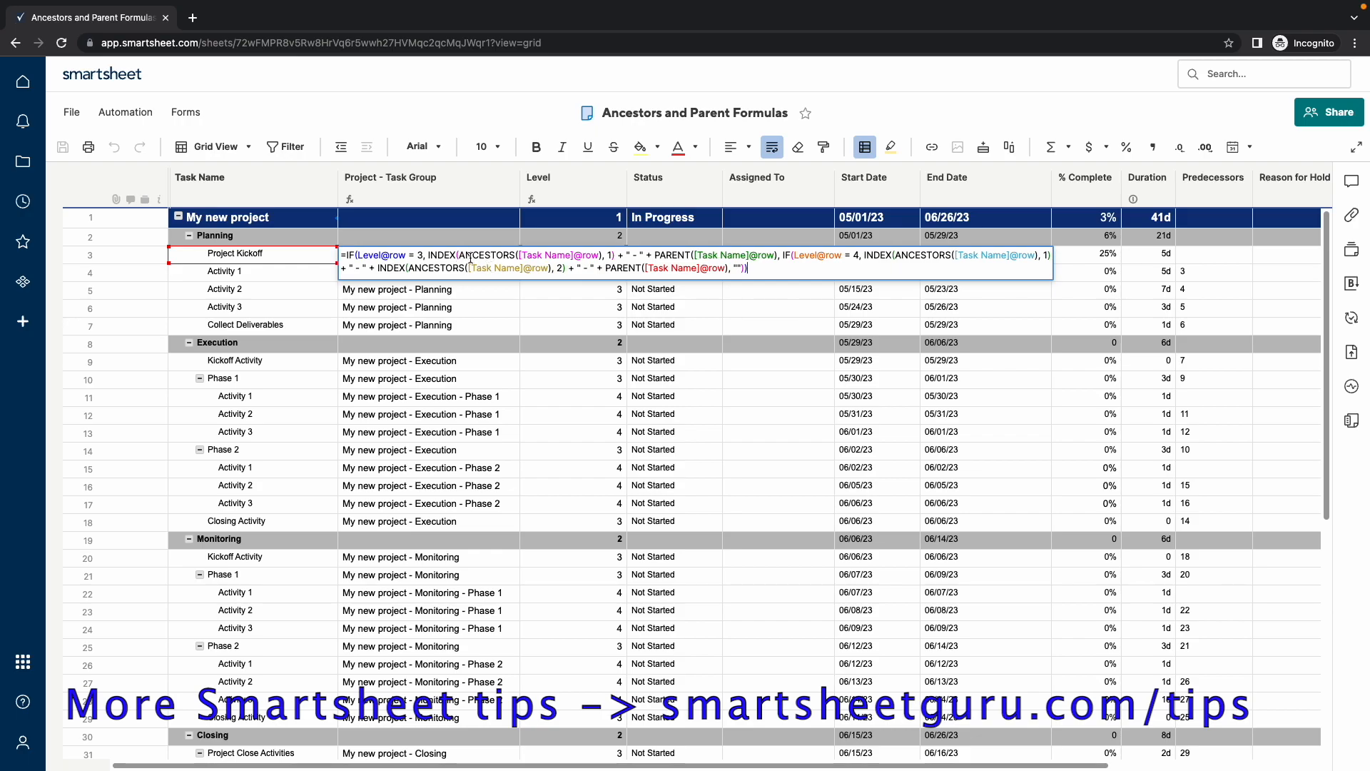
{"action": "mouse_move", "coordinate": [521, 259]}
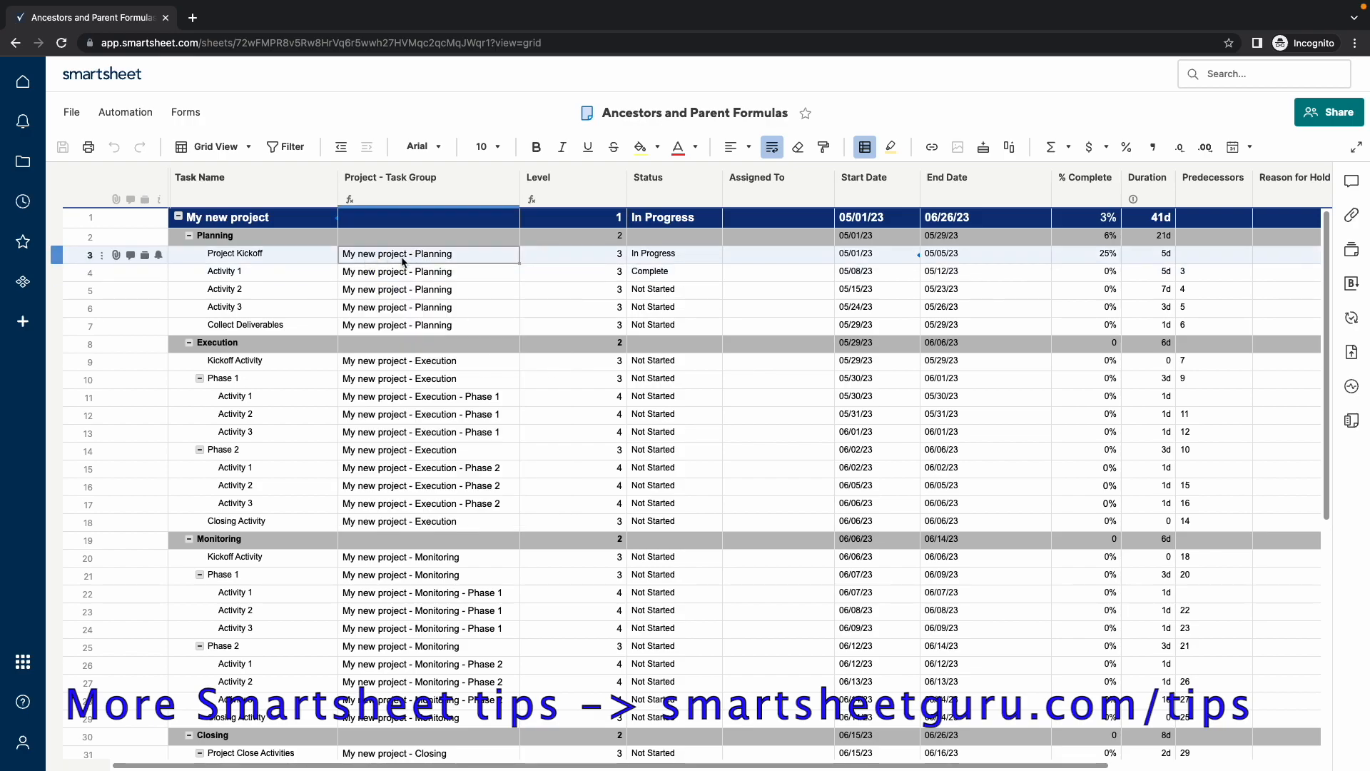
{"action": "right_click", "coordinate": [397, 253]}
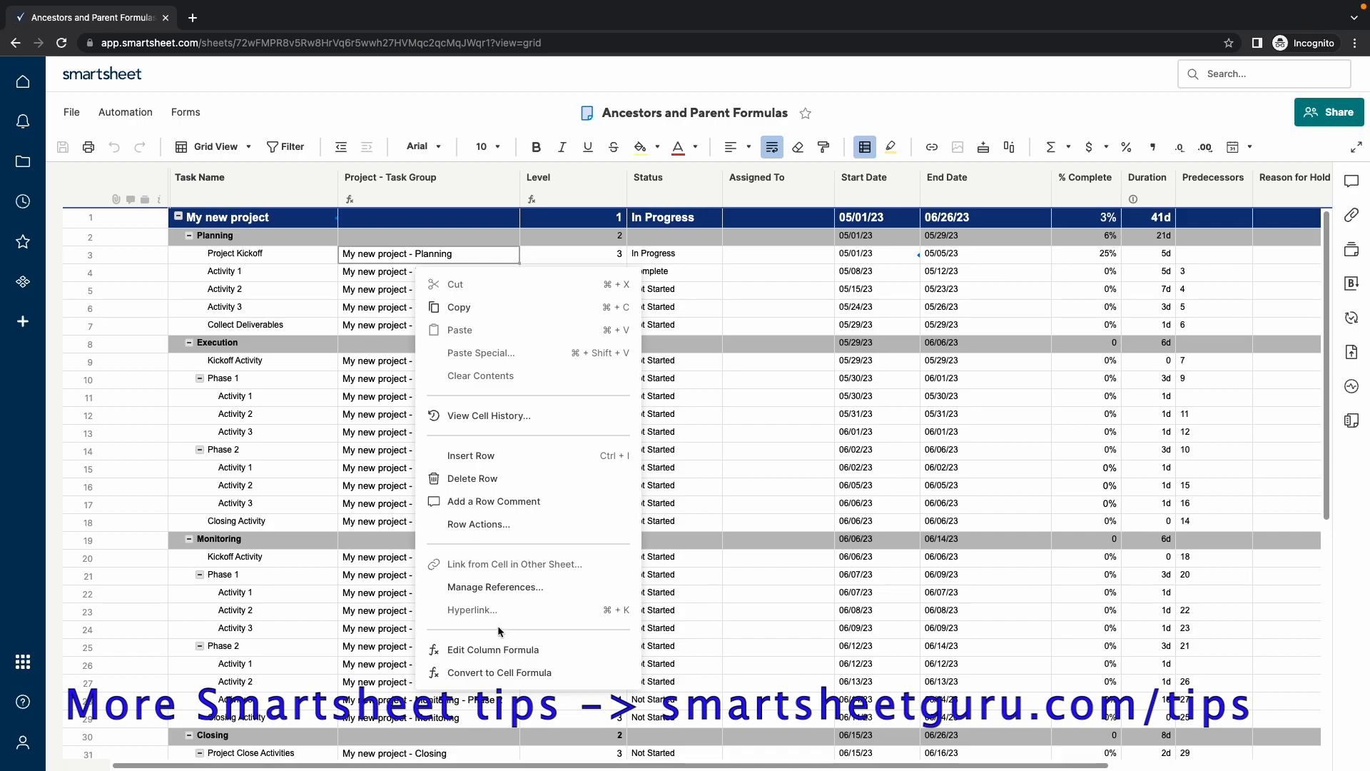
{"action": "left_click", "coordinate": [491, 649]}
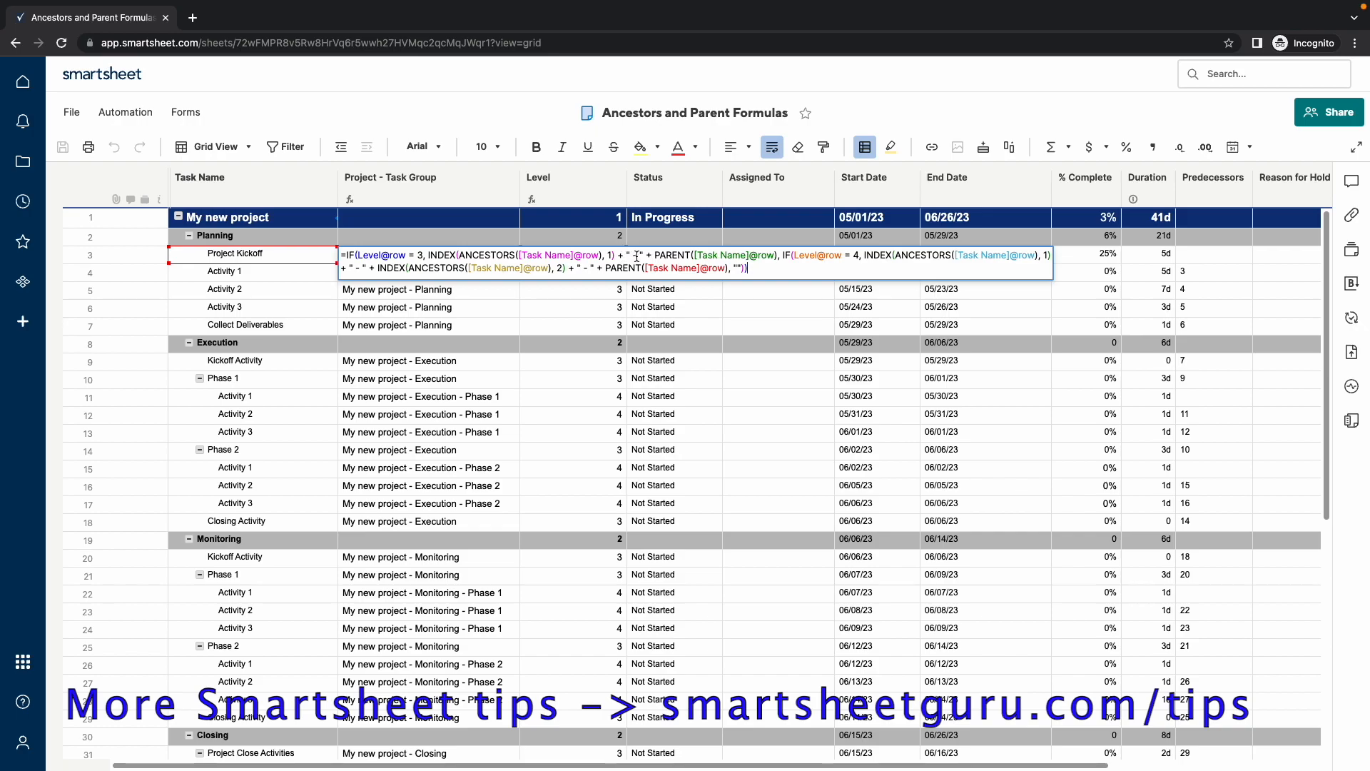
{"action": "mouse_move", "coordinate": [653, 257]}
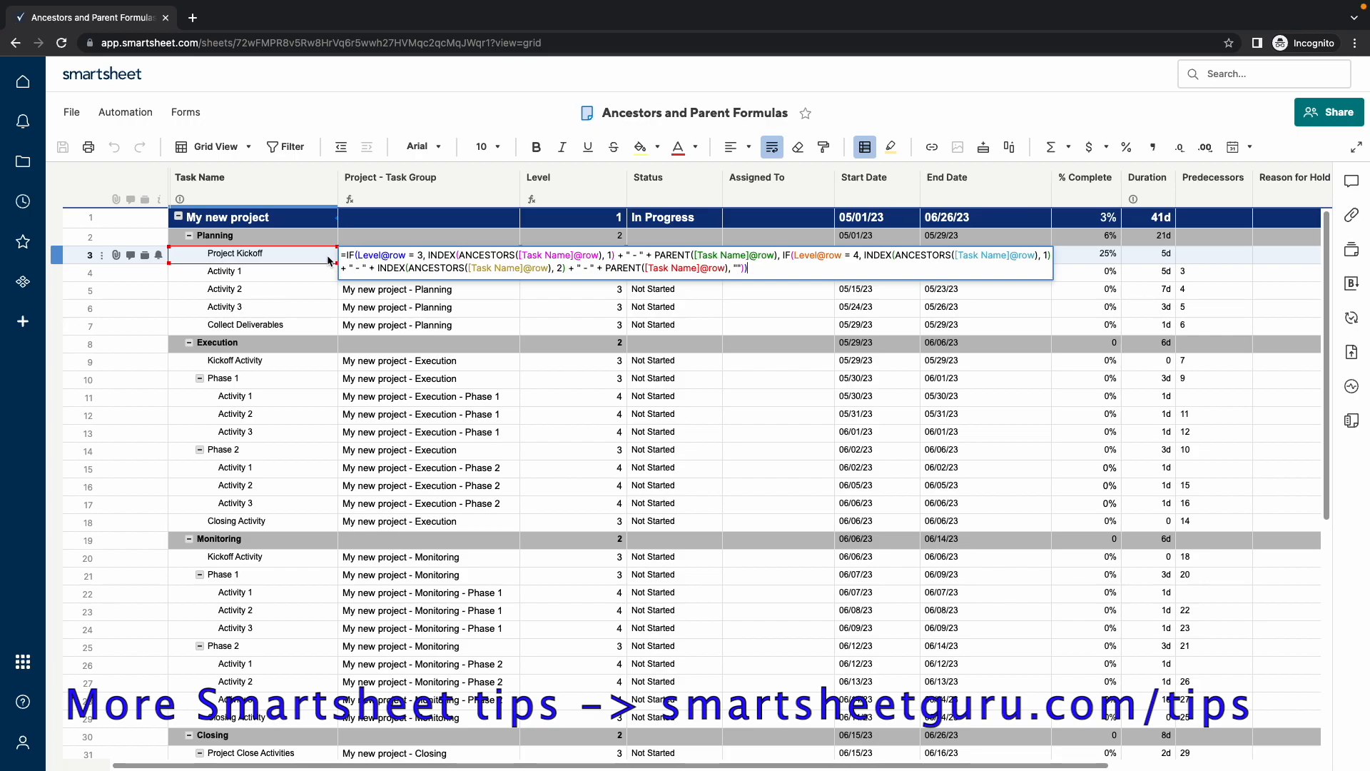
{"action": "mouse_move", "coordinate": [317, 257]}
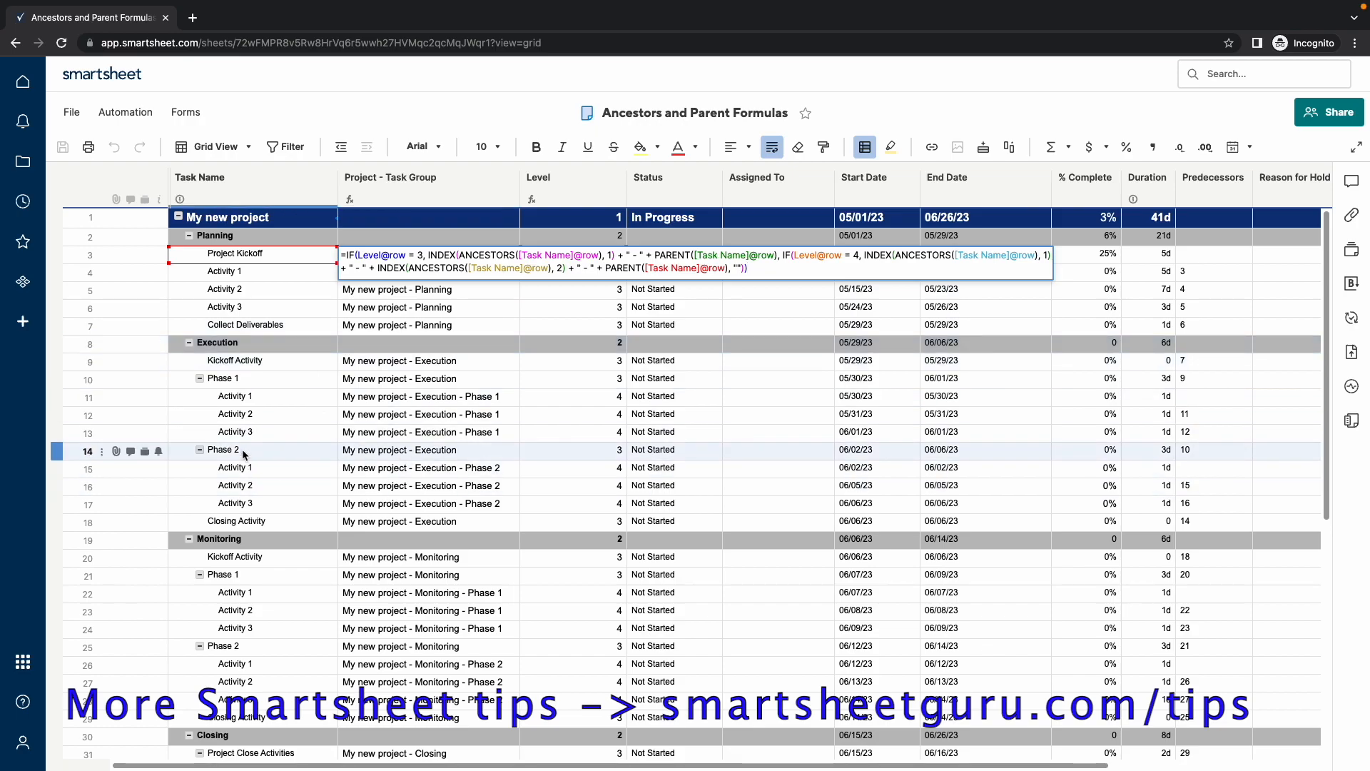
{"action": "left_click", "coordinate": [234, 413]}
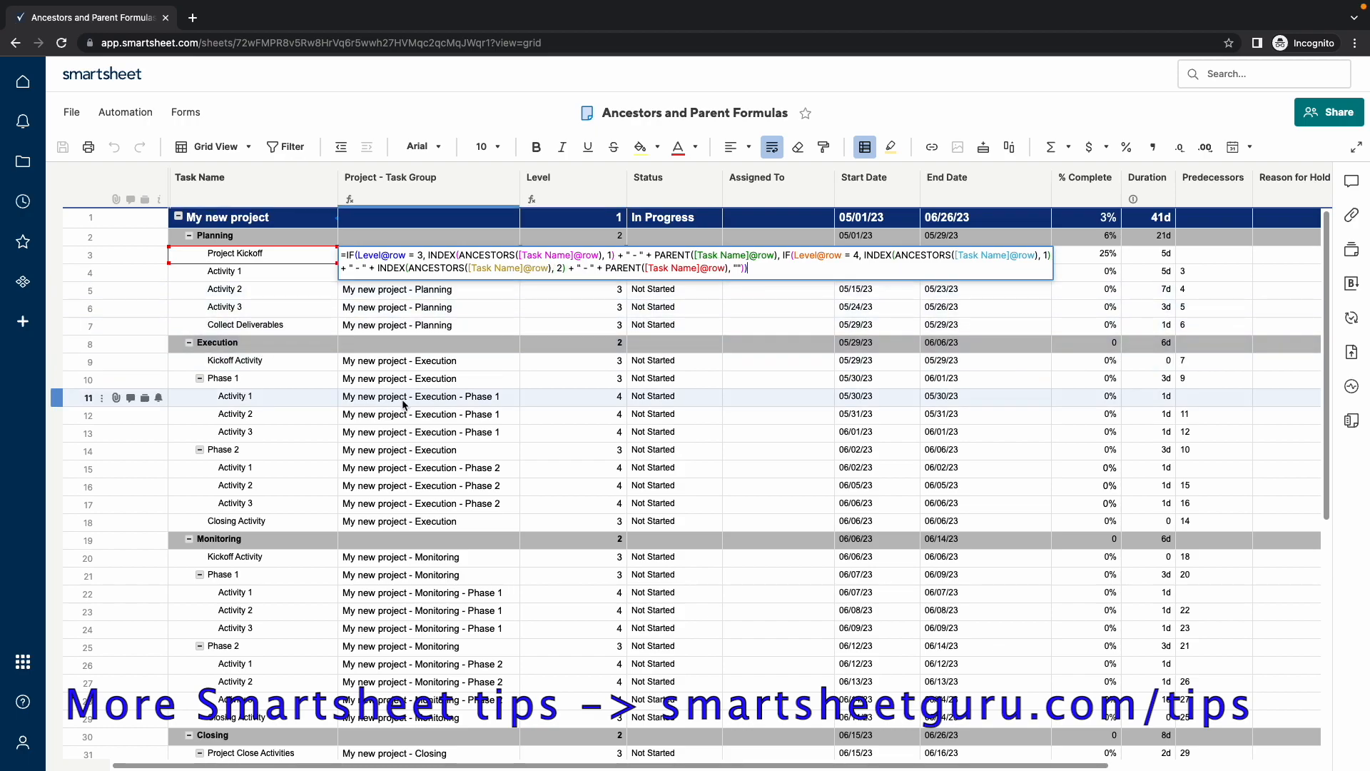
{"action": "mouse_move", "coordinate": [344, 408]}
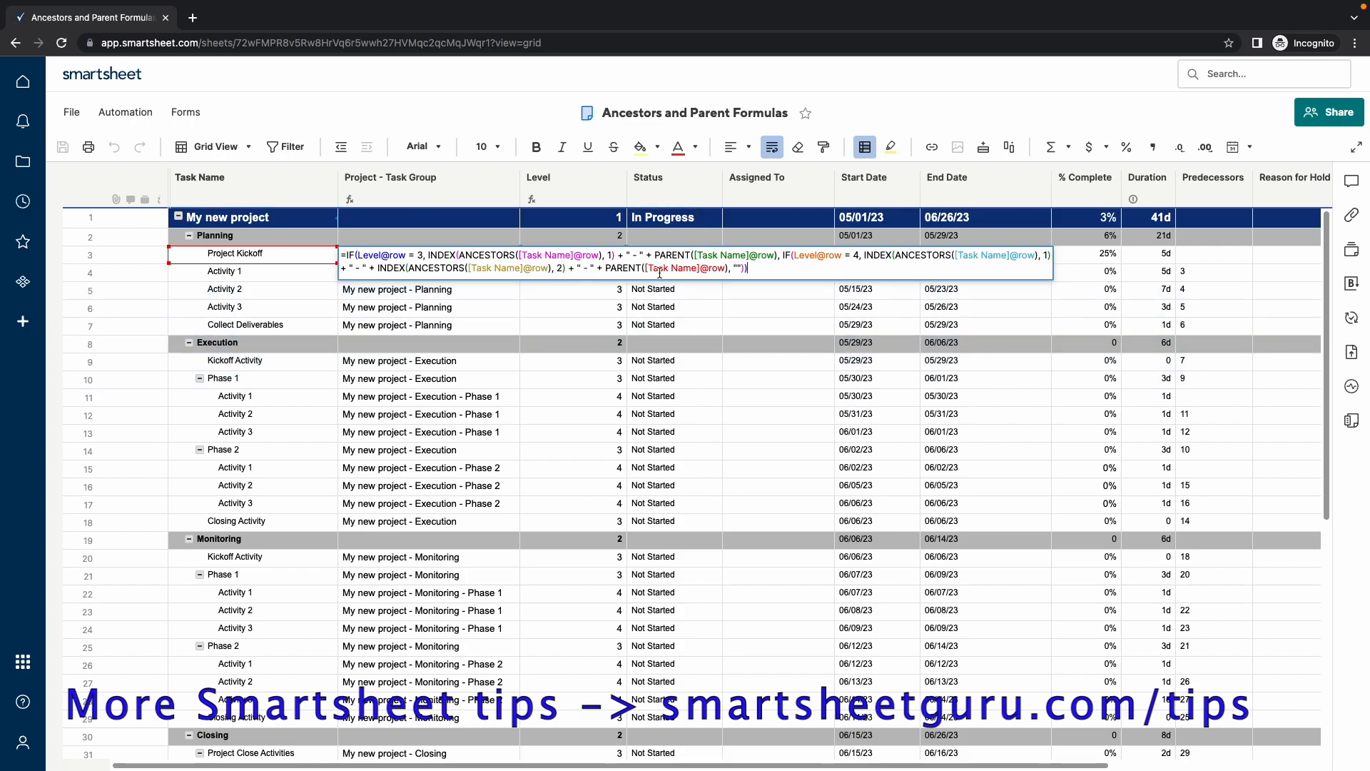
{"action": "mouse_move", "coordinate": [694, 311]}
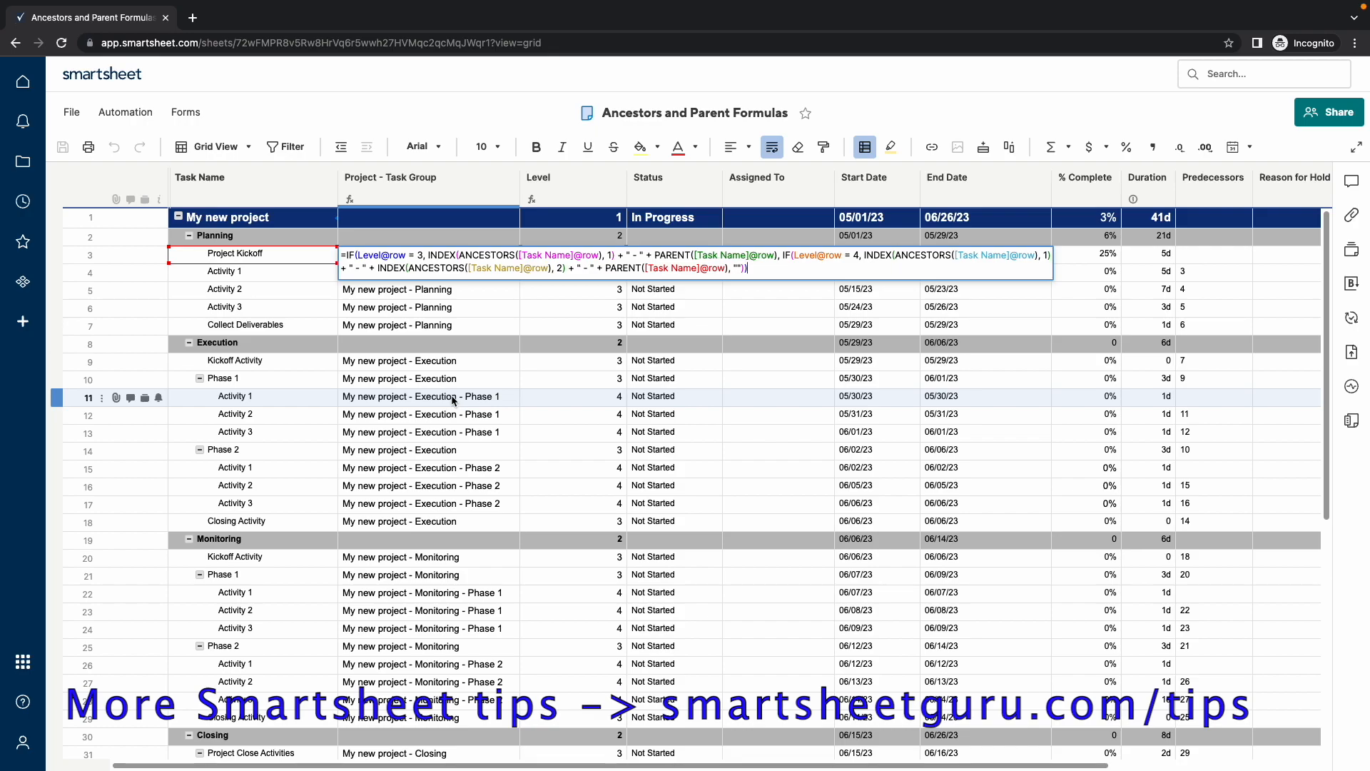
{"action": "left_click", "coordinate": [222, 379]}
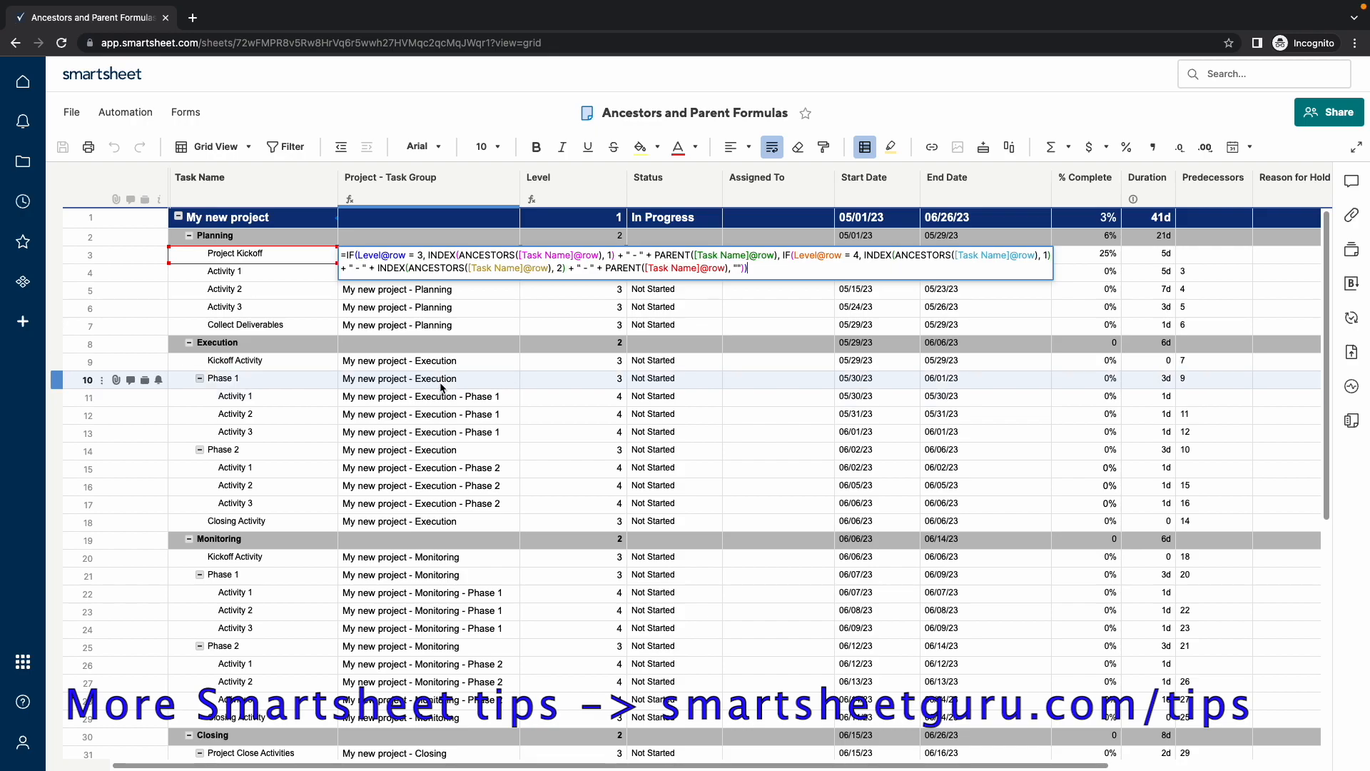
{"action": "left_click", "coordinate": [385, 396]}
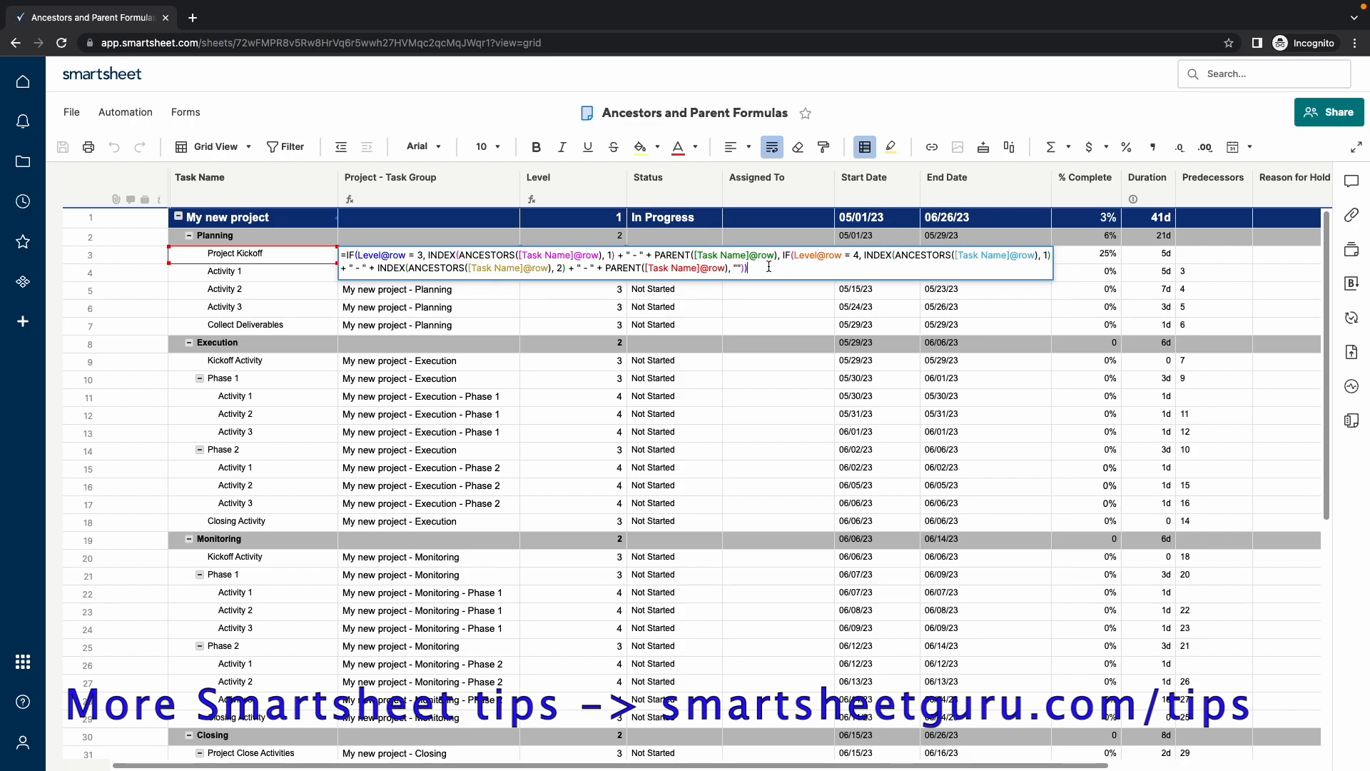
{"action": "mouse_move", "coordinate": [915, 269]}
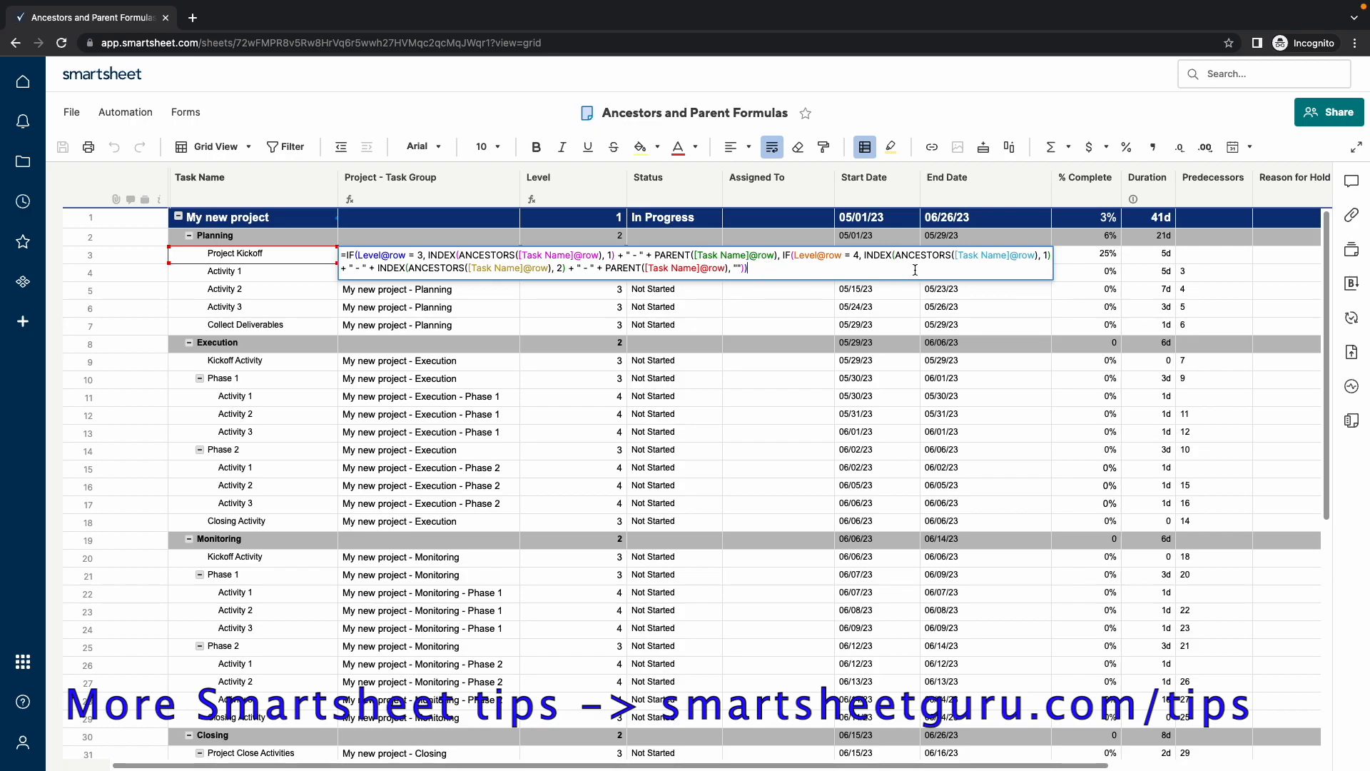